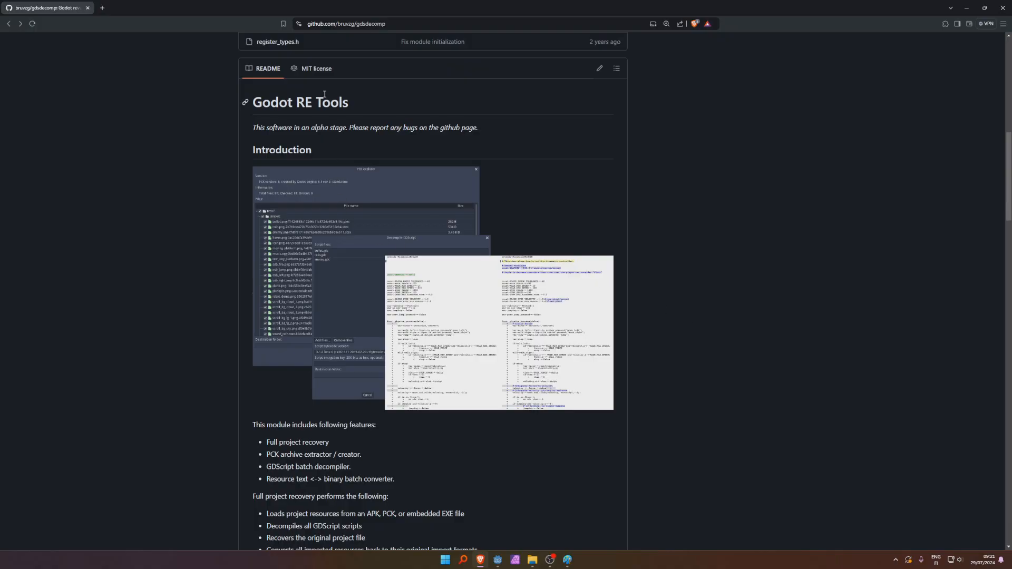
# - Run My Cool Game to demo the light and Click Me button, then view main.gd
pyautogui.doubleClick(311, 102)
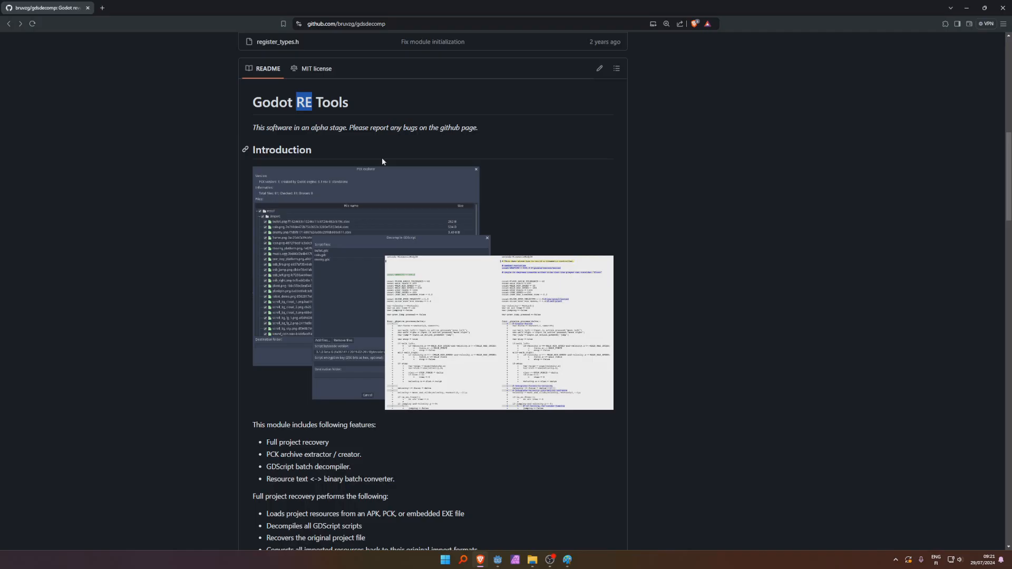
pyautogui.click(501, 561)
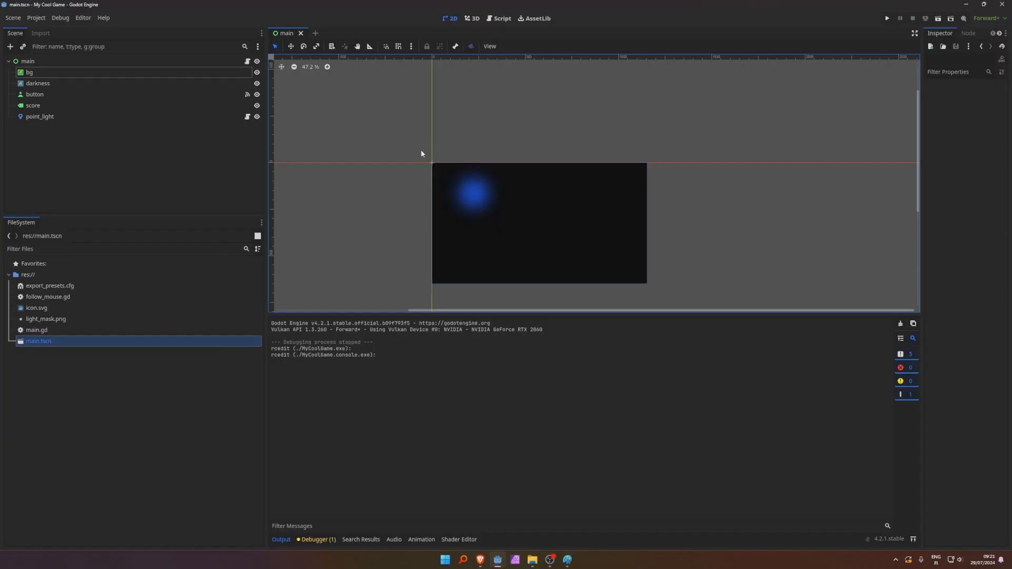
pyautogui.click(501, 18)
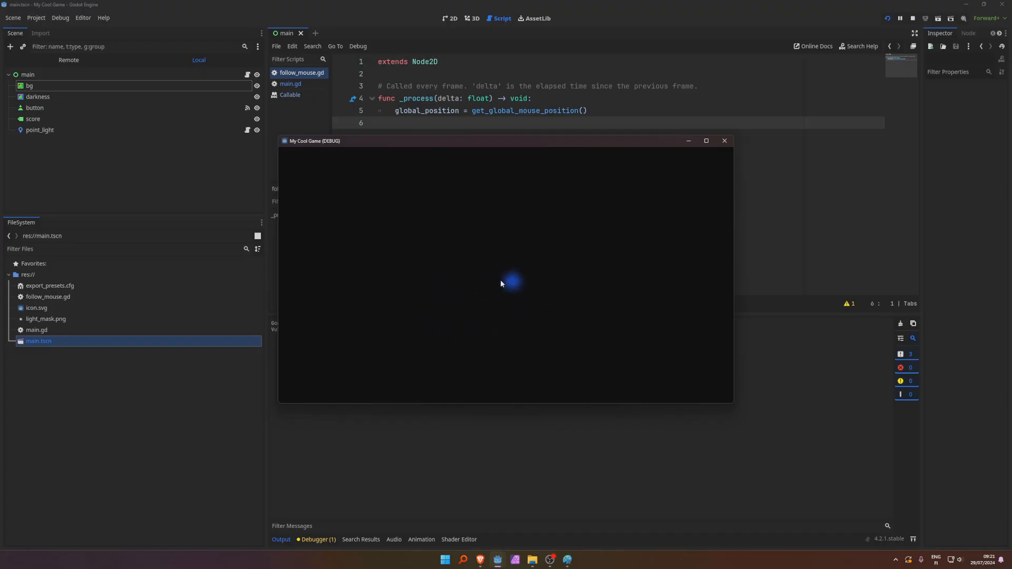
pyautogui.moveTo(518, 238)
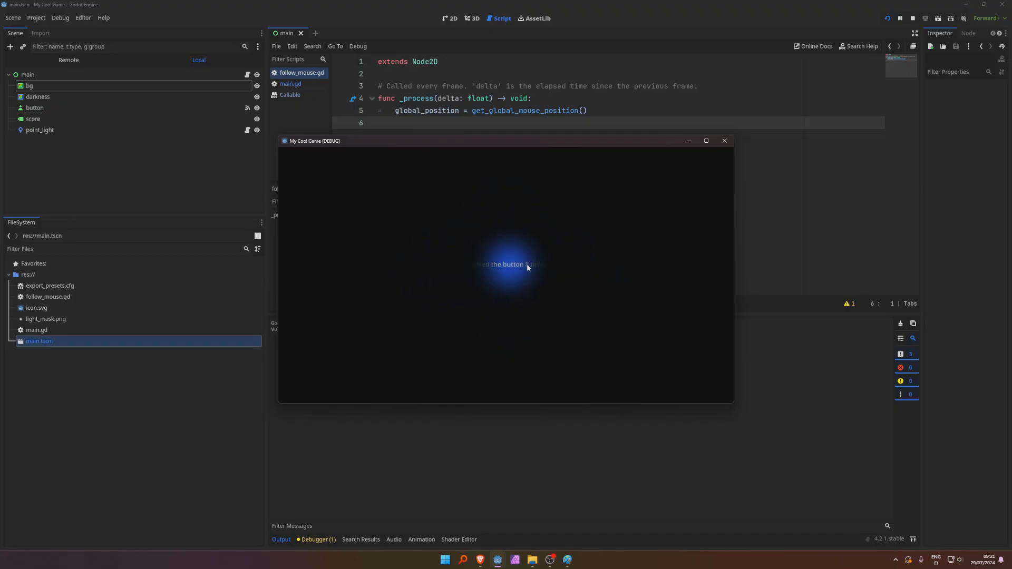
pyautogui.moveTo(559, 327)
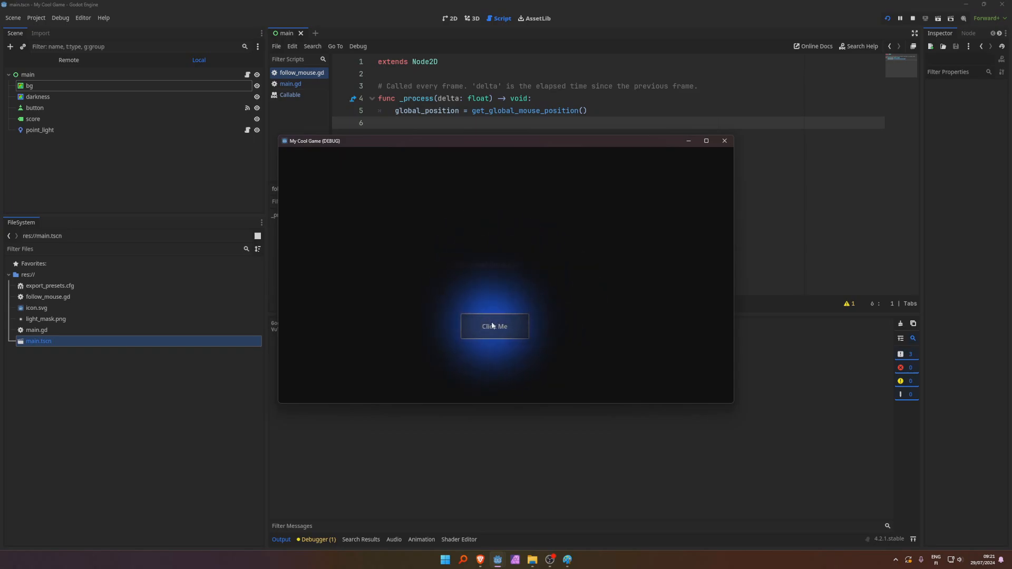
pyautogui.moveTo(701, 160)
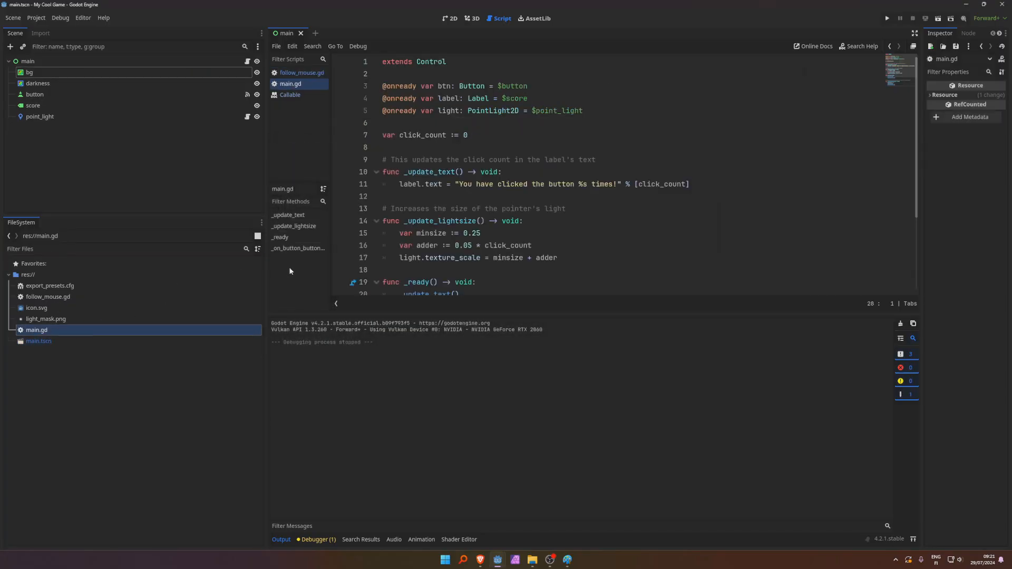
pyautogui.scroll(-3)
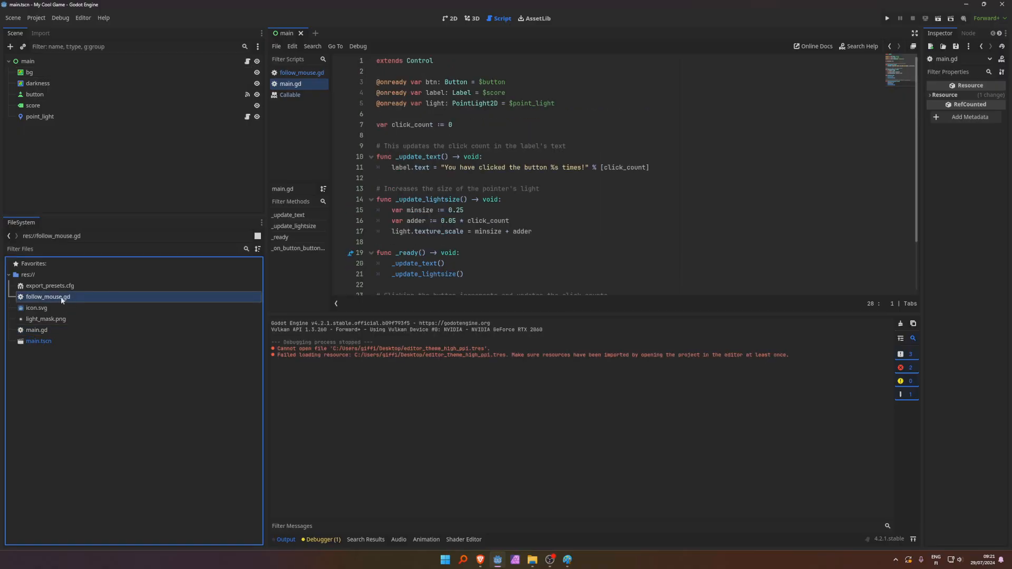
pyautogui.click(302, 72)
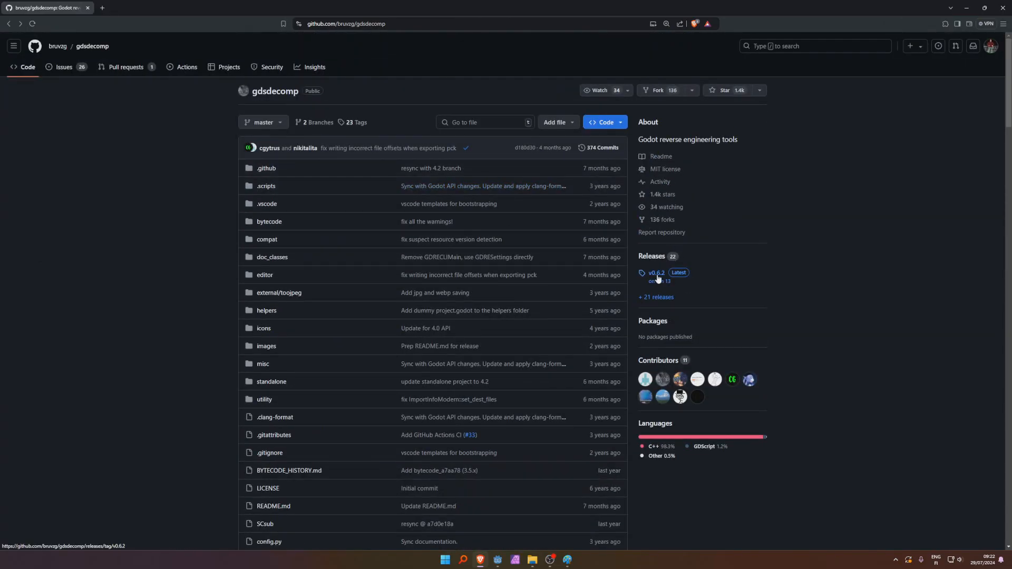
# - Open the gdsdecomp v0.6.2 release and confirm the Windows zip download finished
pyautogui.click(656, 272)
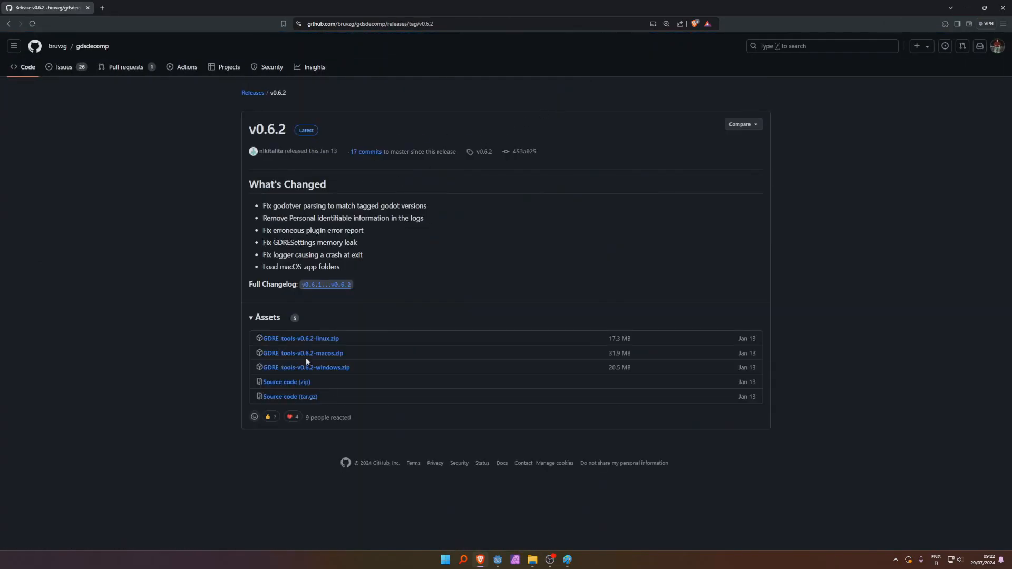
pyautogui.moveTo(317, 370)
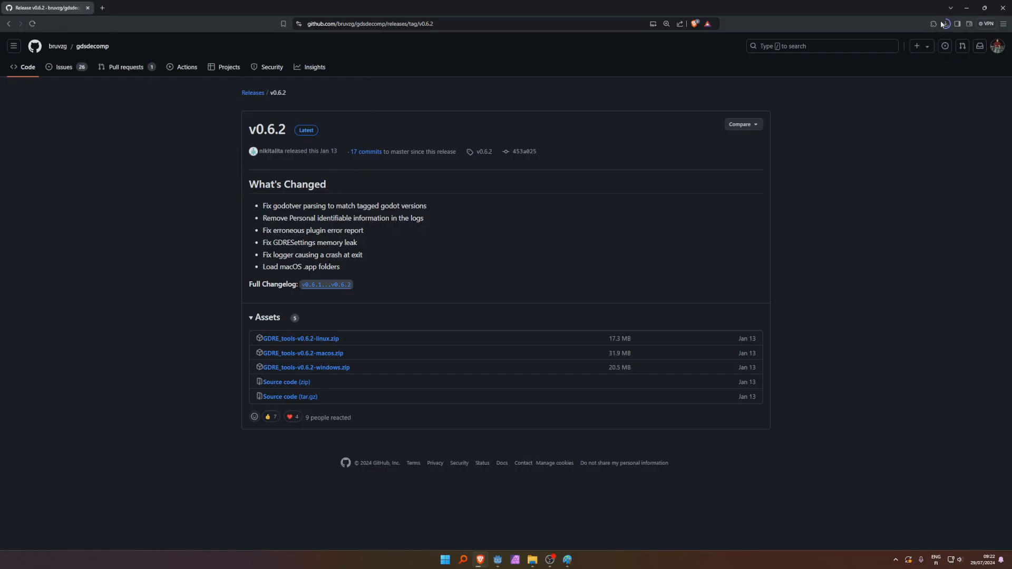
pyautogui.click(946, 24)
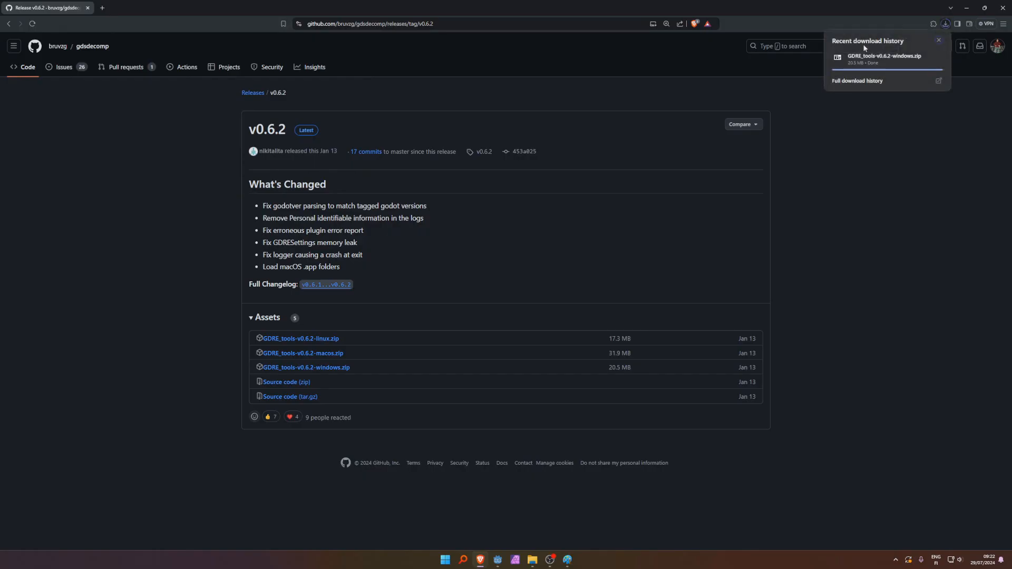
pyautogui.moveTo(871, 59)
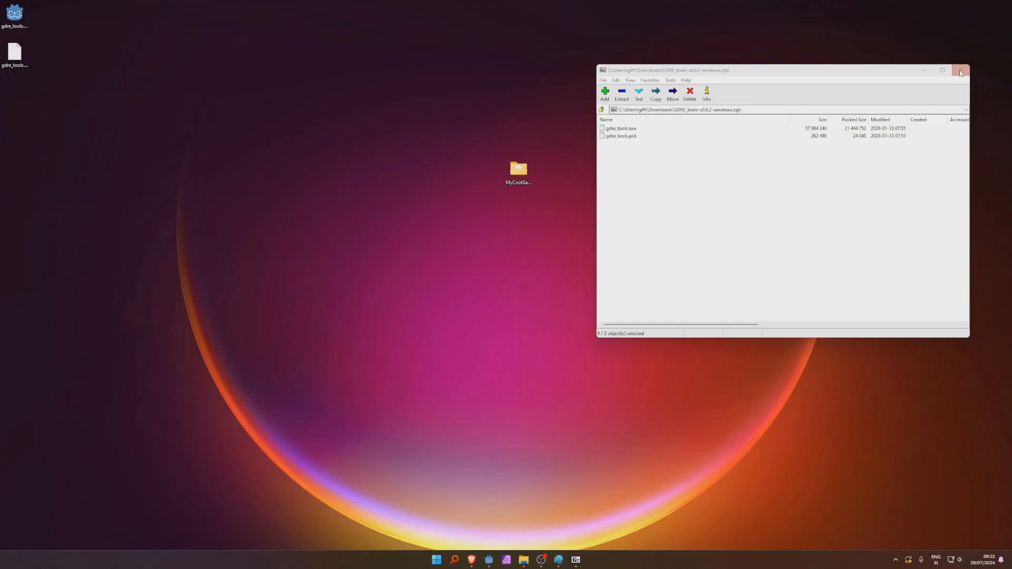
# - Close the 7-Zip window once gdre_tools.exe and gdre_tools.pck are on the desktop
pyautogui.click(959, 71)
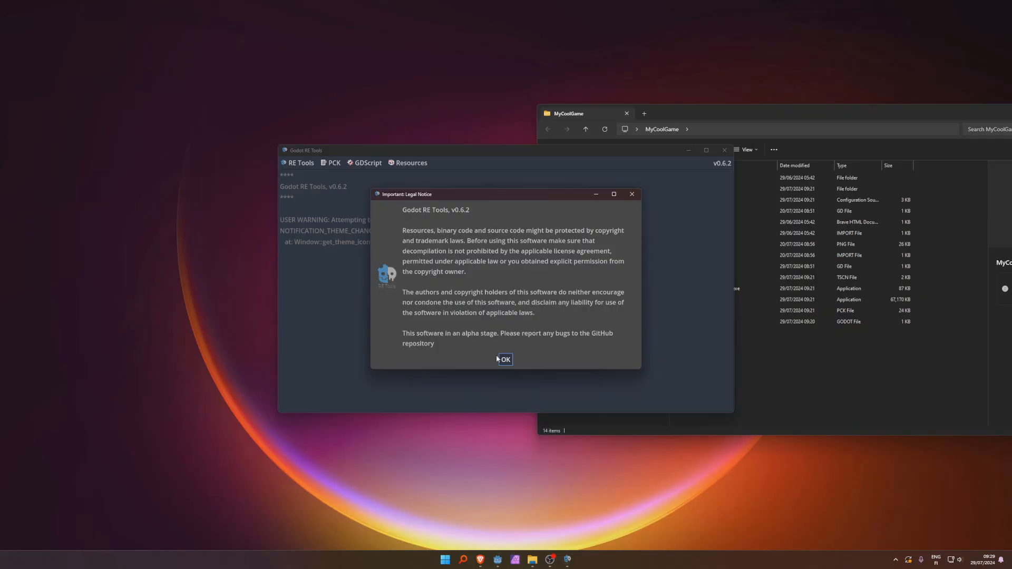
# - Dismiss the legal notice, leave the encryption key empty, and start Recover project
pyautogui.click(505, 359)
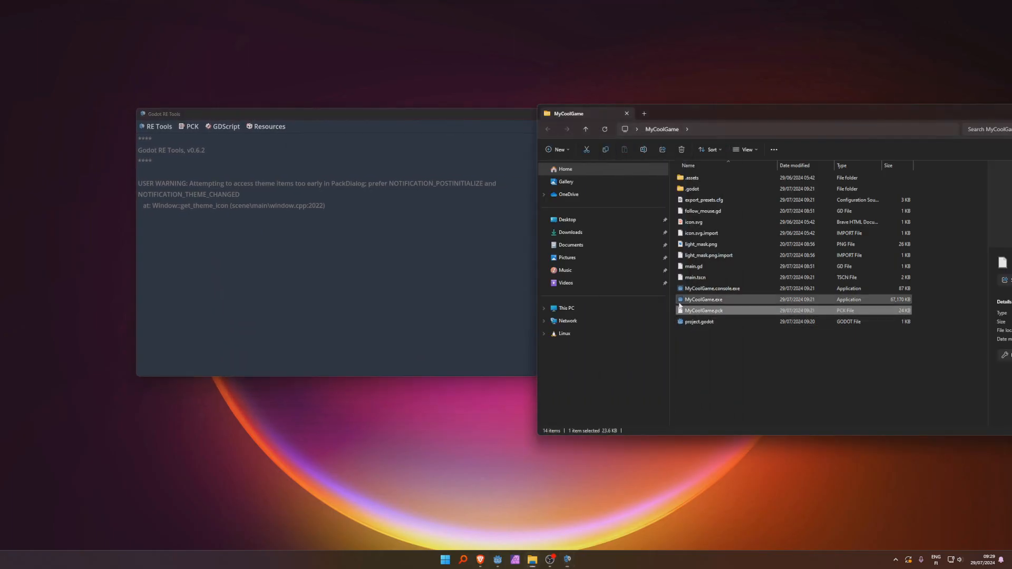
pyautogui.click(159, 126)
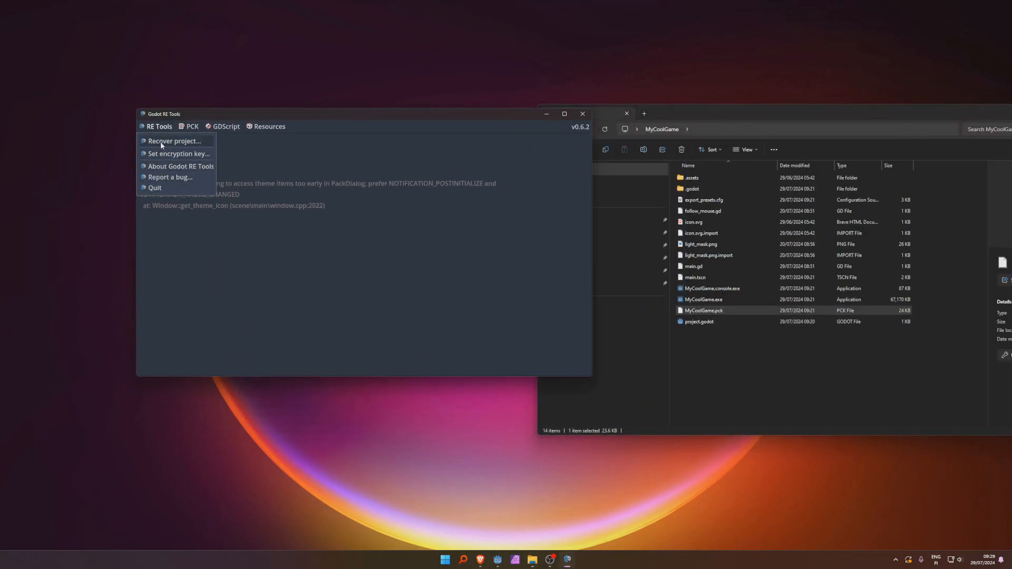
pyautogui.click(178, 154)
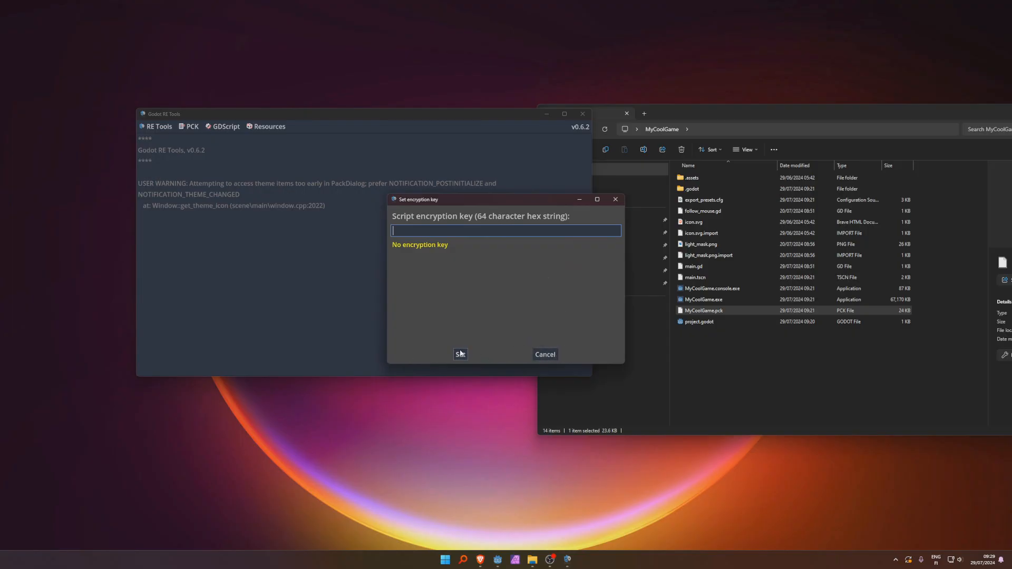
pyautogui.click(158, 126)
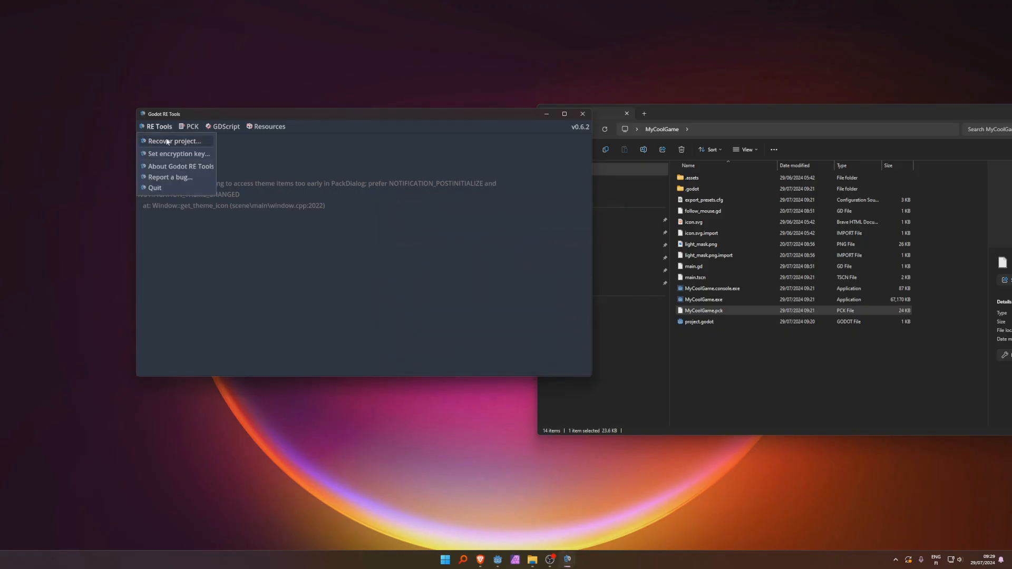
pyautogui.click(174, 140)
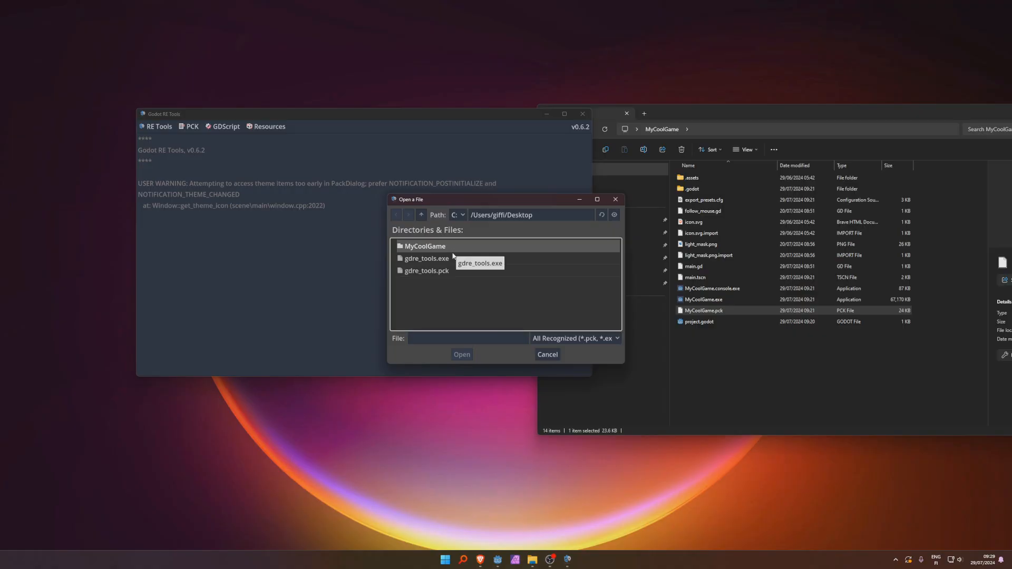
# - Browse into the MyCoolGame folder and open MyCoolGame.pck
pyautogui.click(427, 258)
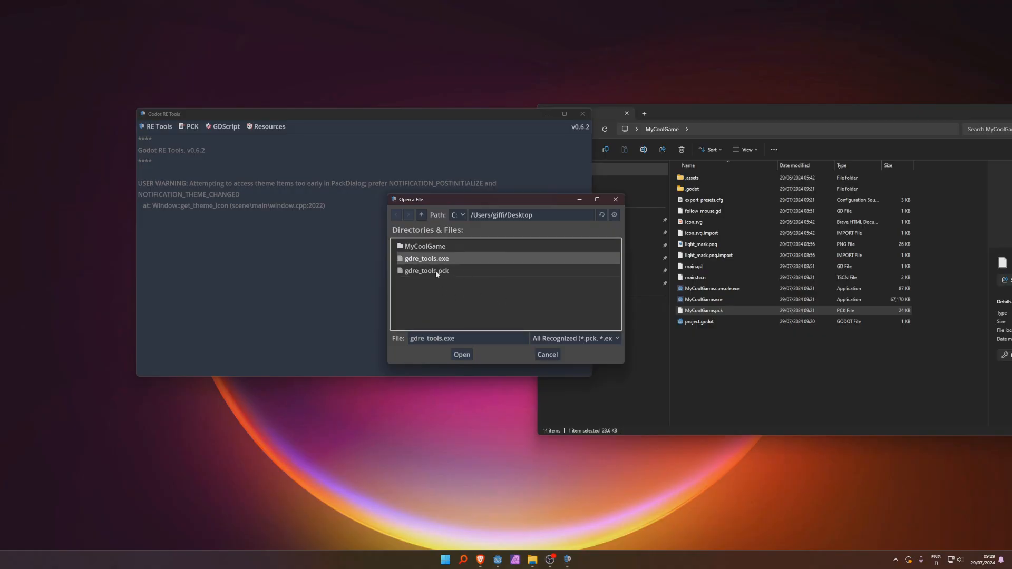
pyautogui.doubleClick(425, 246)
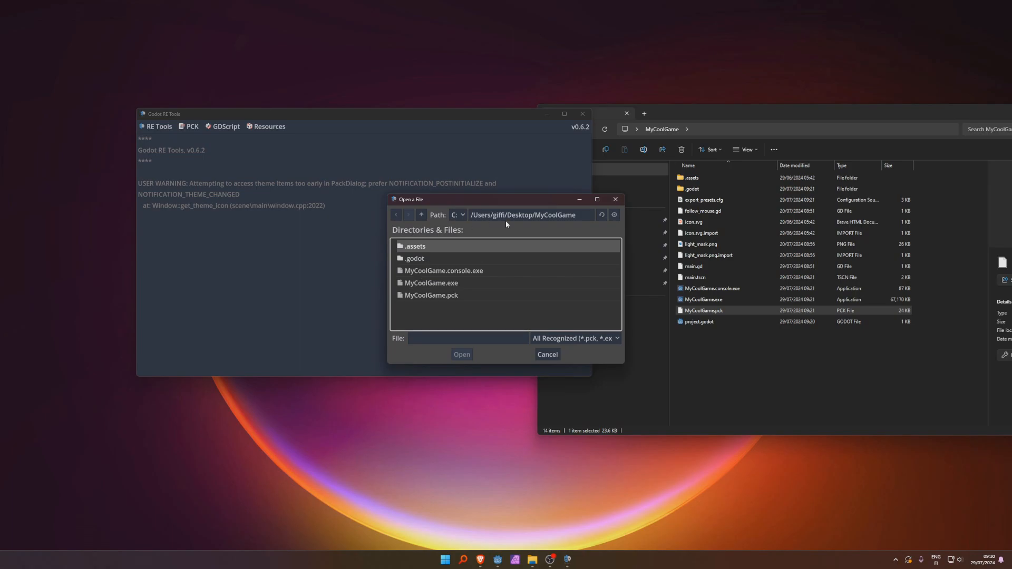
pyautogui.click(430, 295)
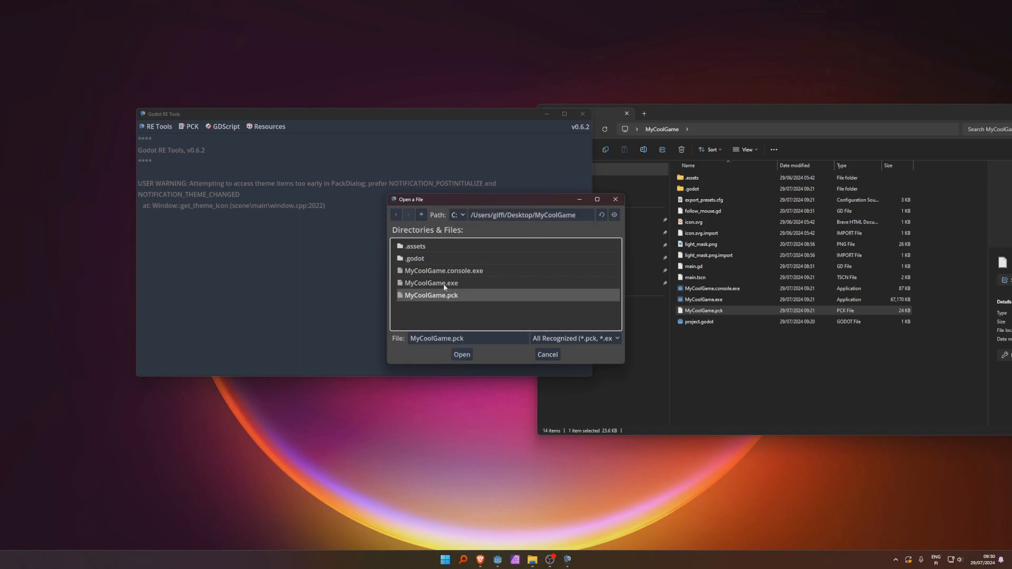
pyautogui.moveTo(458, 291)
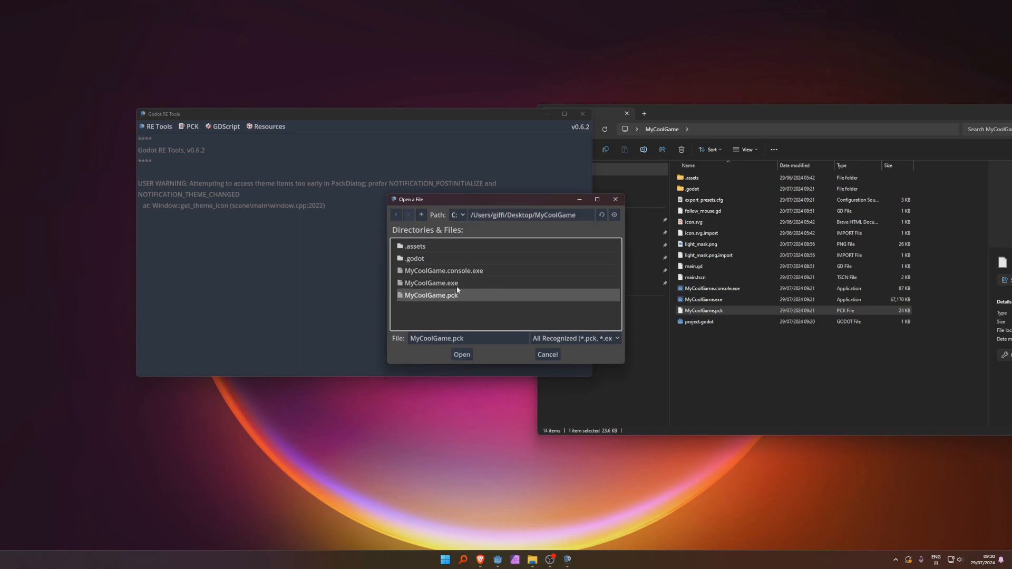
pyautogui.moveTo(448, 294)
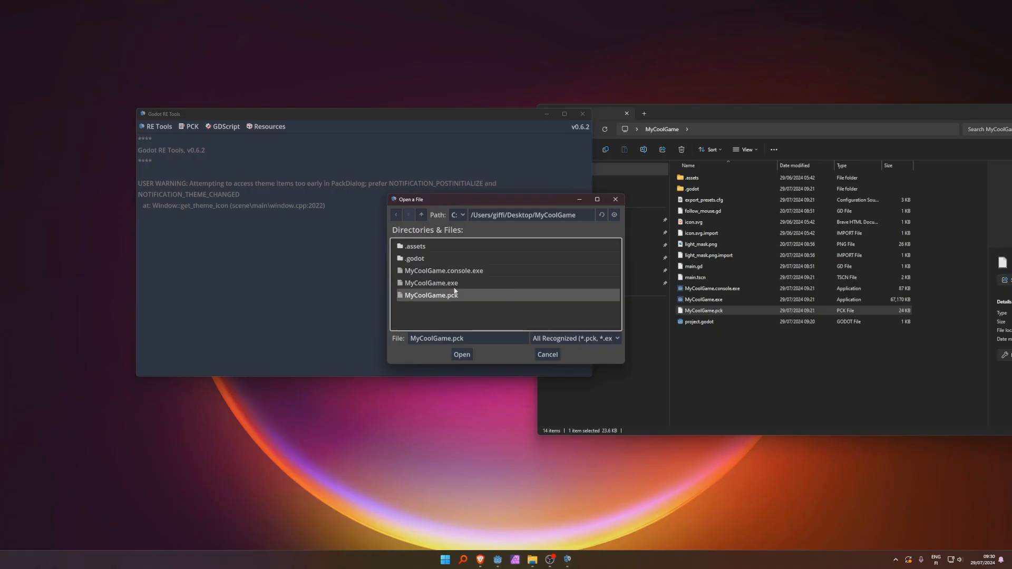
pyautogui.click(432, 283)
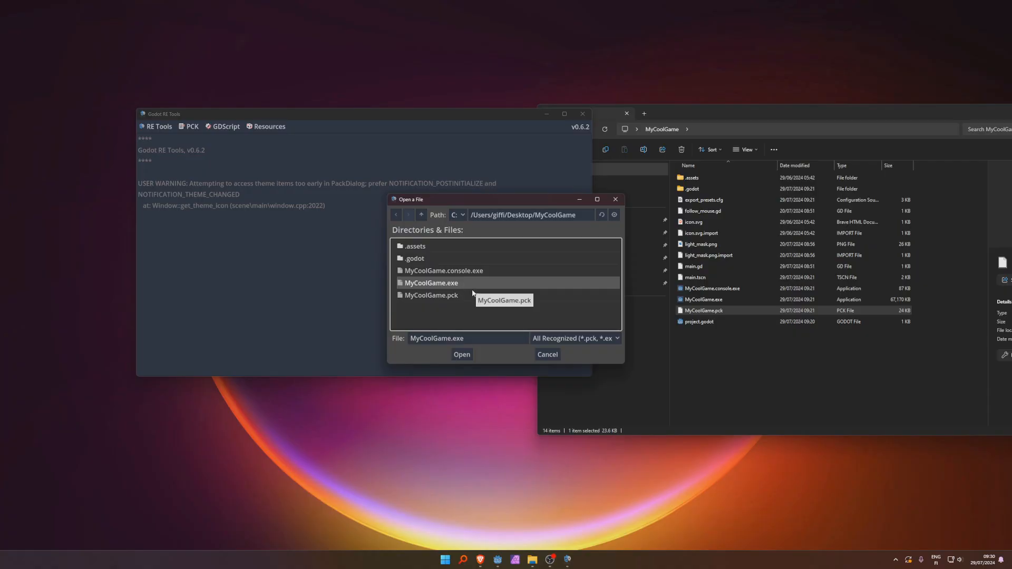
pyautogui.click(432, 295)
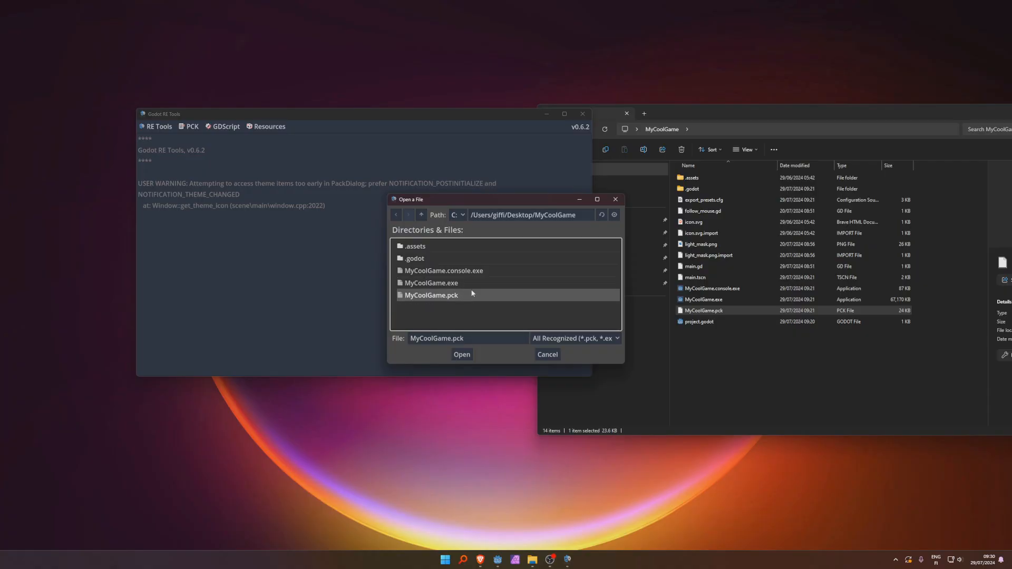
pyautogui.moveTo(460, 288)
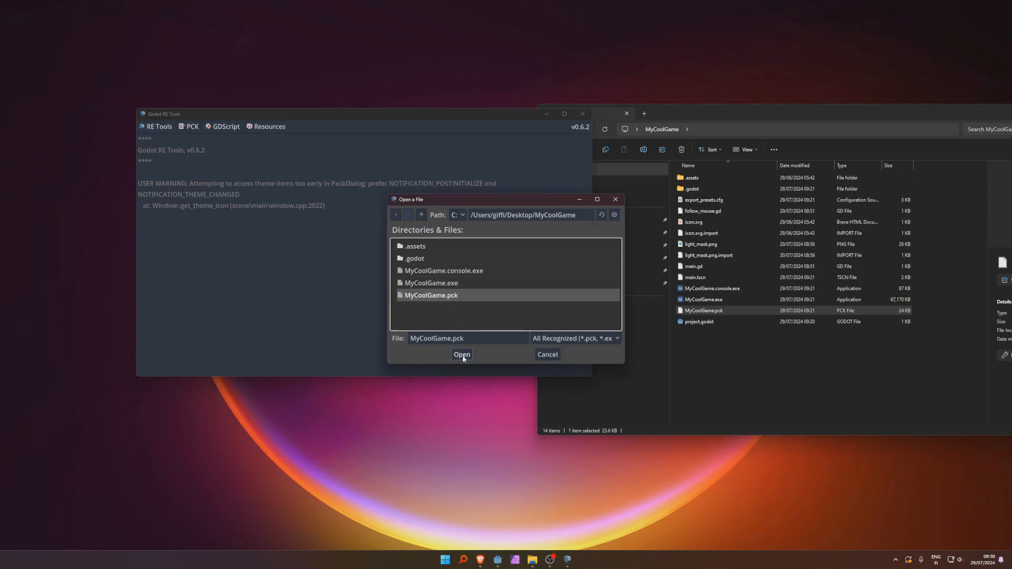
pyautogui.click(461, 354)
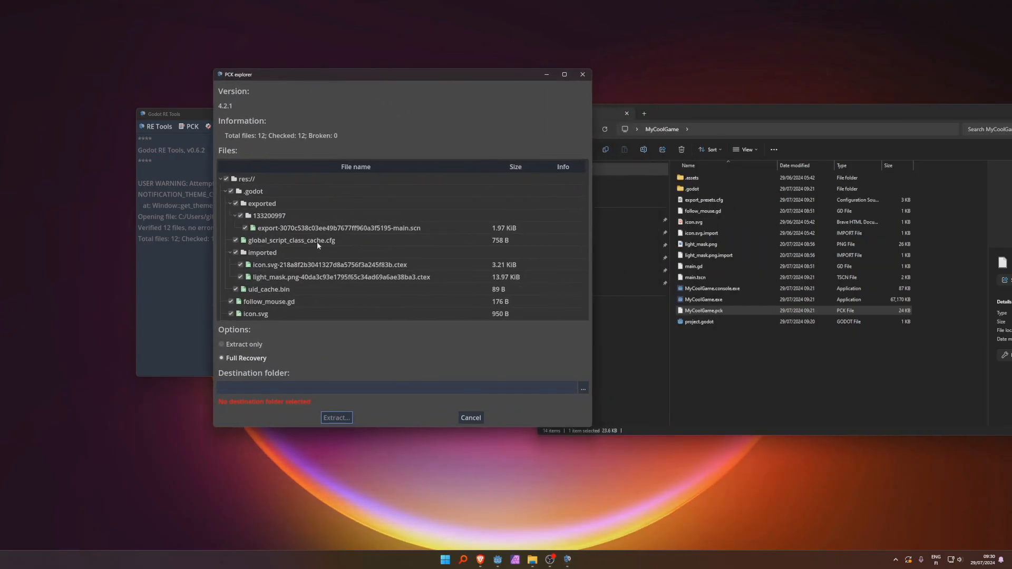
# - Review the 12-file list, briefly try Extract only, then reselect Full Recovery
pyautogui.scroll(-3)
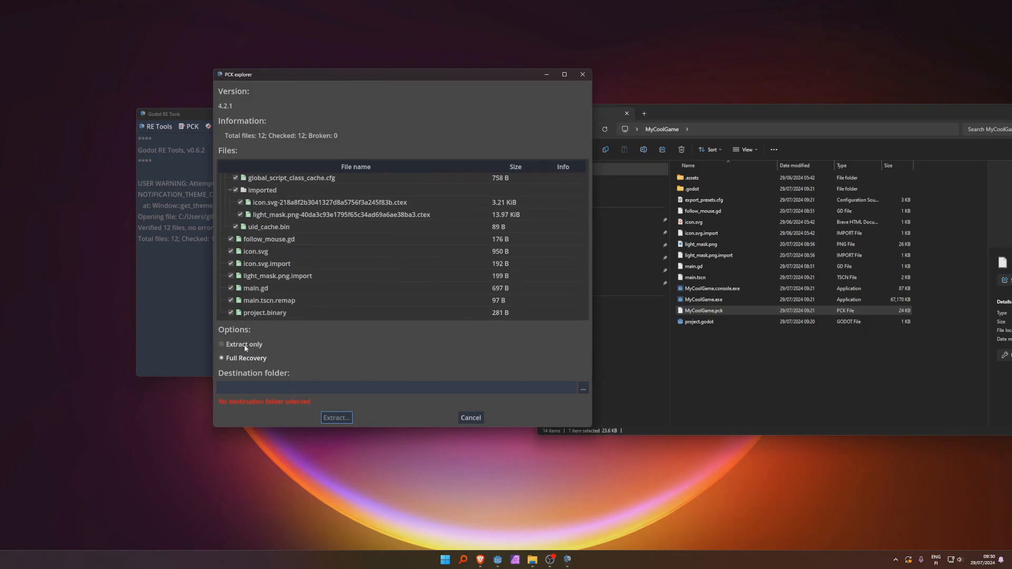
pyautogui.click(222, 344)
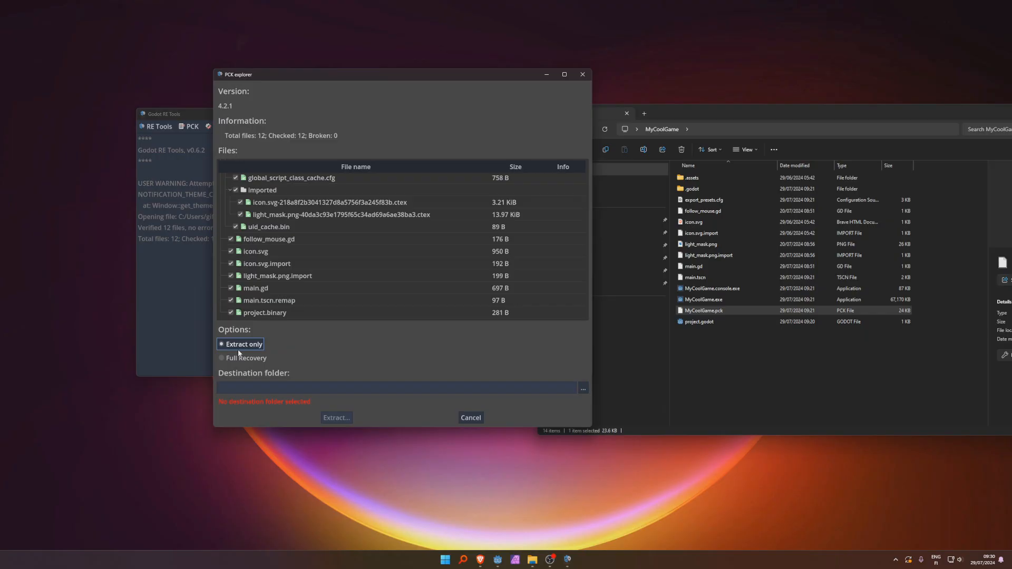
pyautogui.click(221, 358)
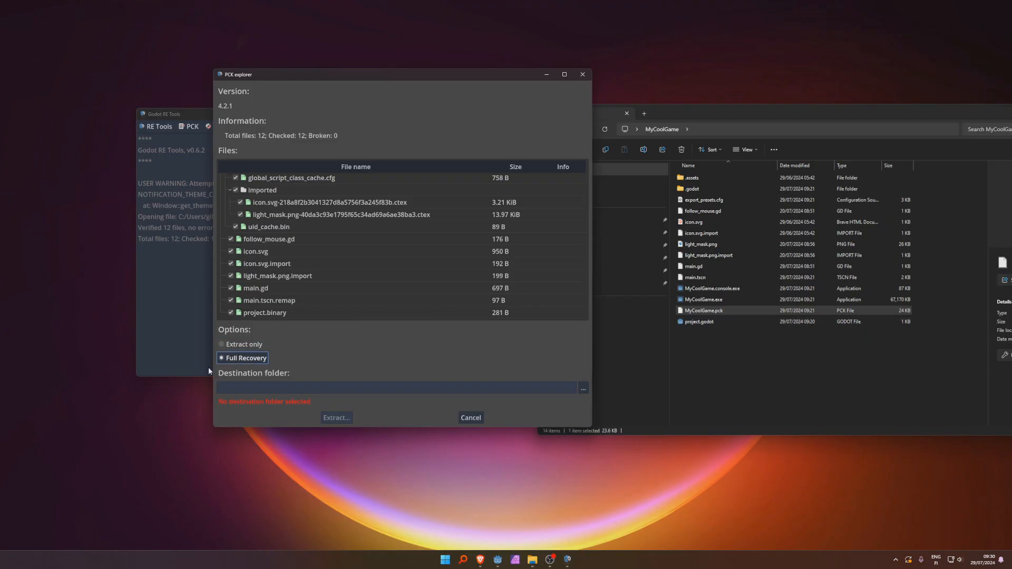
pyautogui.moveTo(314, 358)
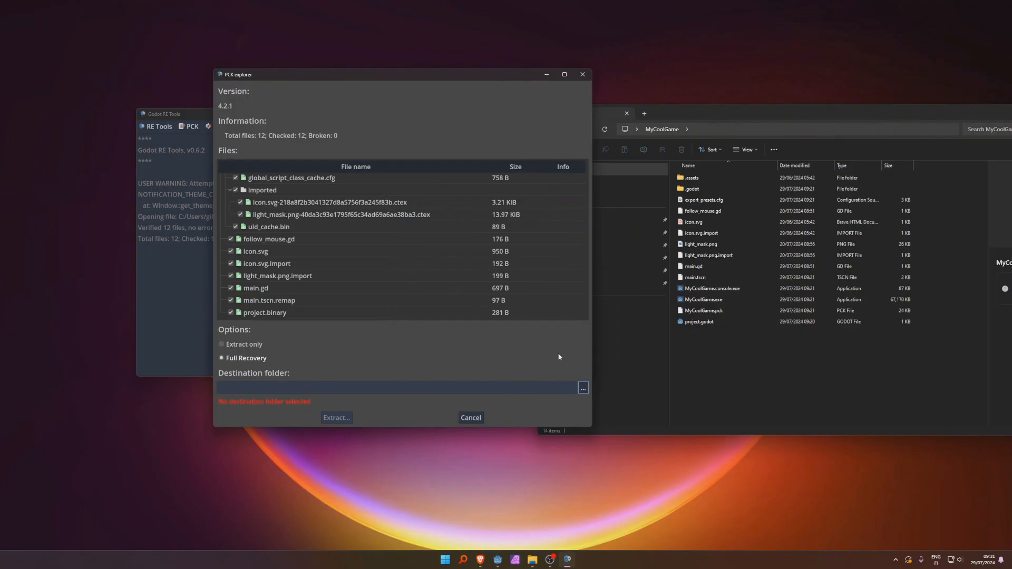
pyautogui.moveTo(559, 387)
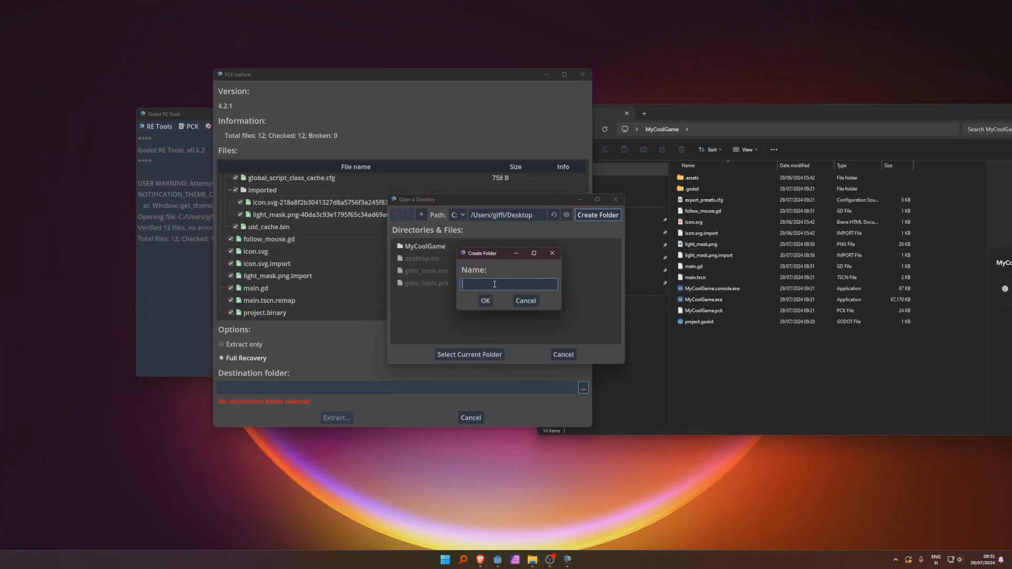
# - Extract the pack into a new MyCoolGame-Decompiled folder on the Desktop
pyautogui.write('MyCoolGame-Decom')
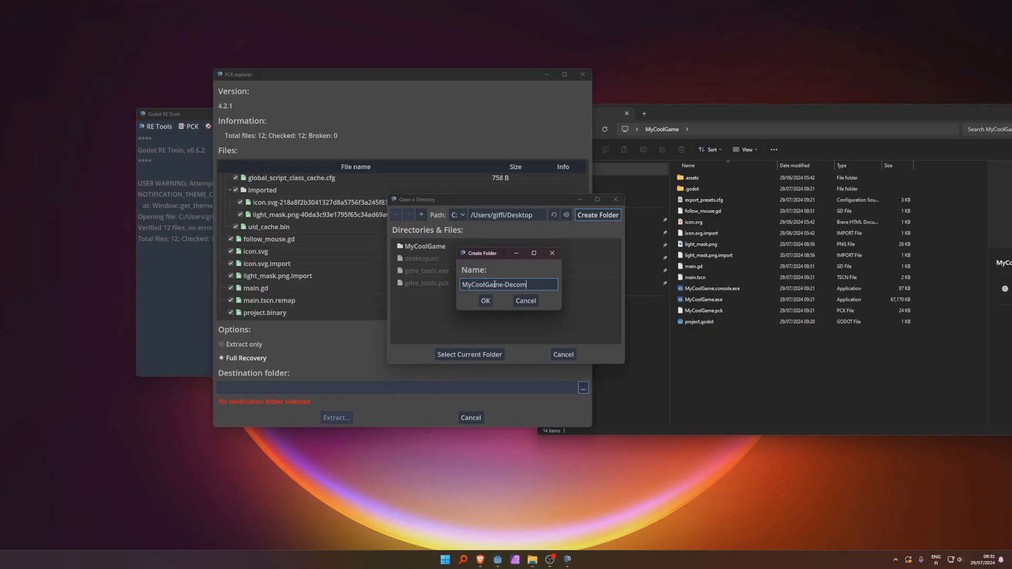
pyautogui.click(485, 301)
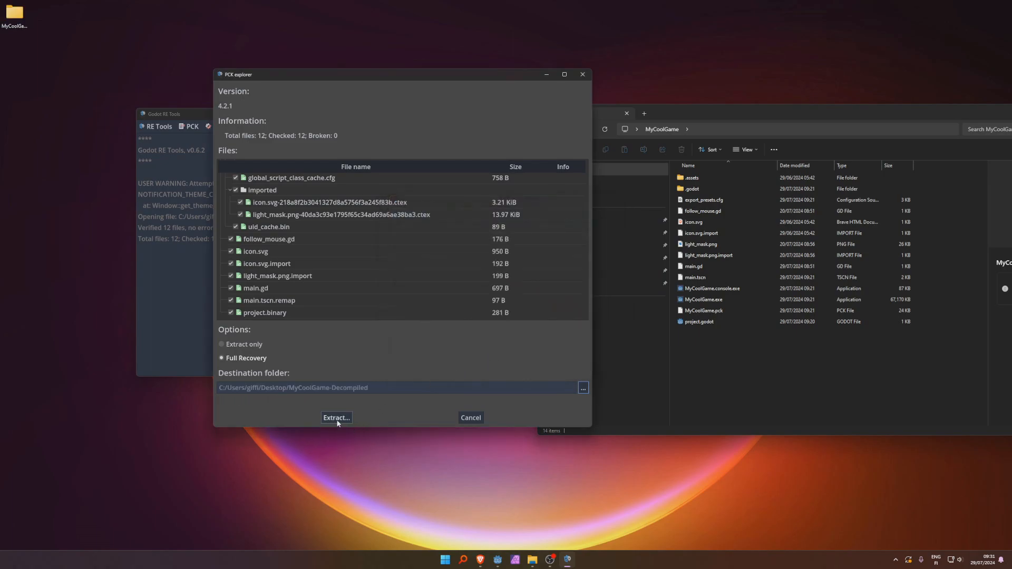
pyautogui.click(336, 417)
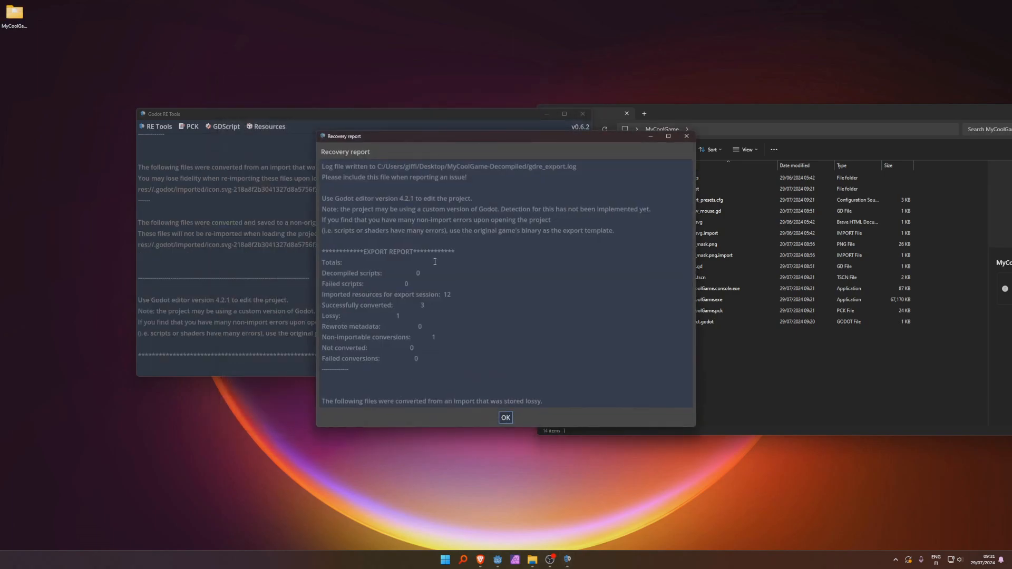
# - Close the recovery report and read the decompiled main.gd in Godot Engine
pyautogui.moveTo(322, 198); pyautogui.dragTo(472, 198)
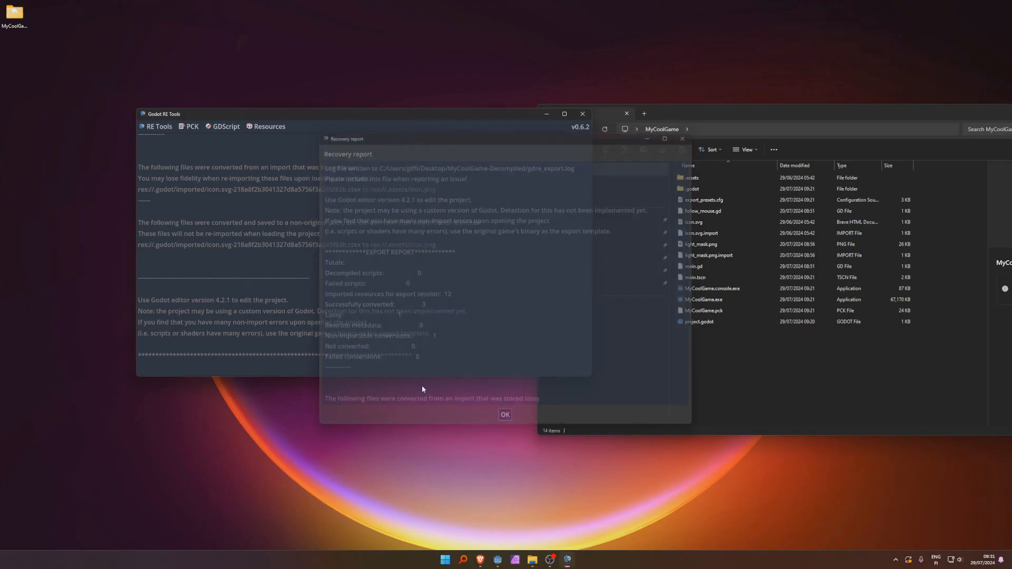
pyautogui.click(504, 415)
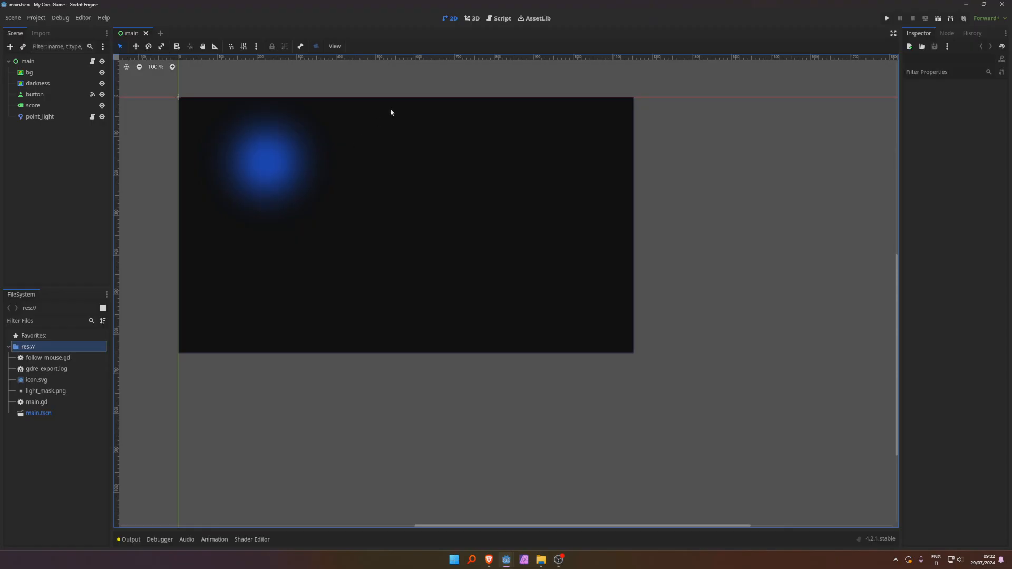
pyautogui.click(502, 17)
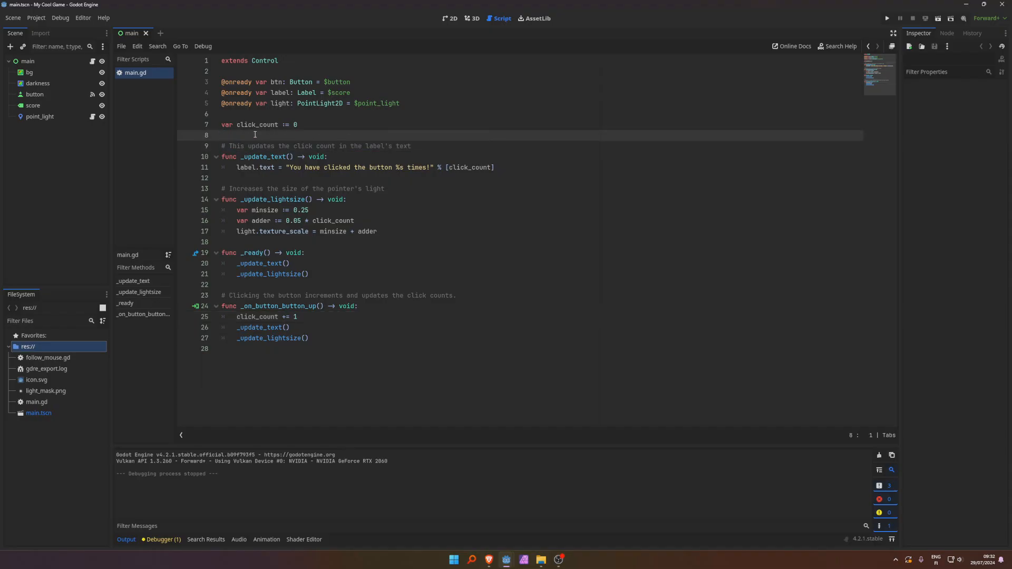
pyautogui.moveTo(398, 316)
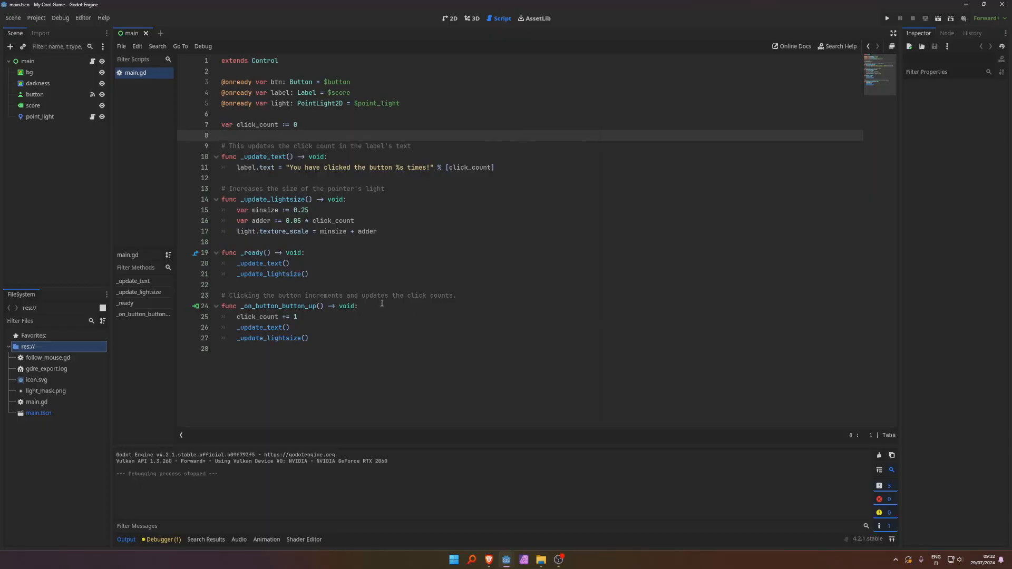
pyautogui.moveTo(371, 298)
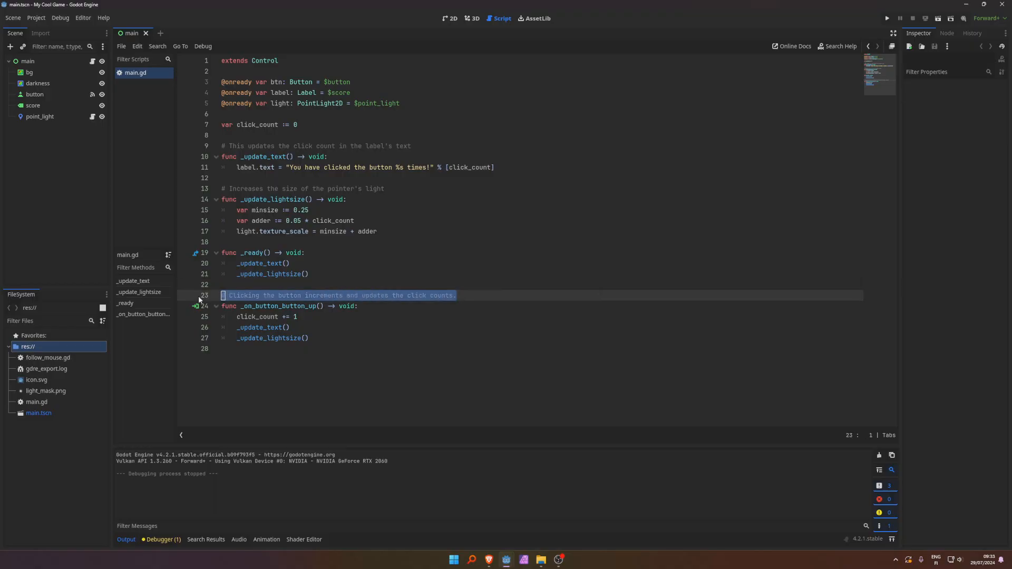
pyautogui.click(292, 264)
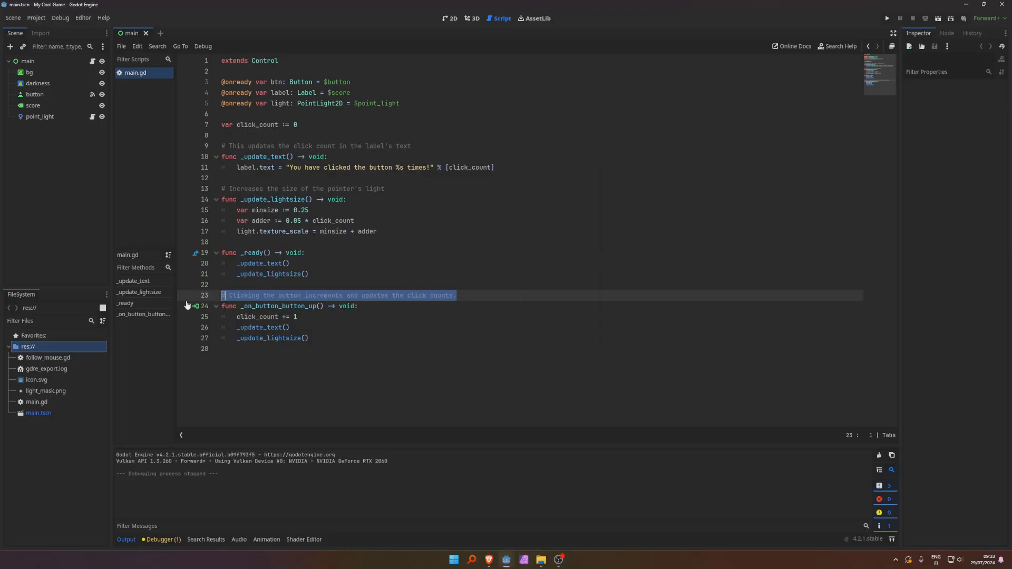
pyautogui.click(366, 338)
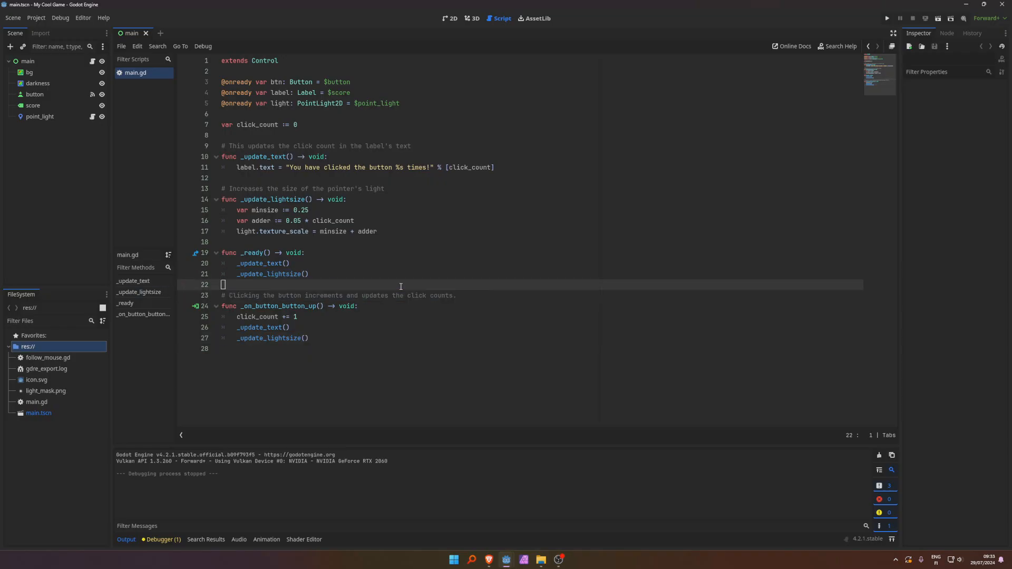
pyautogui.tripleClick(338, 295)
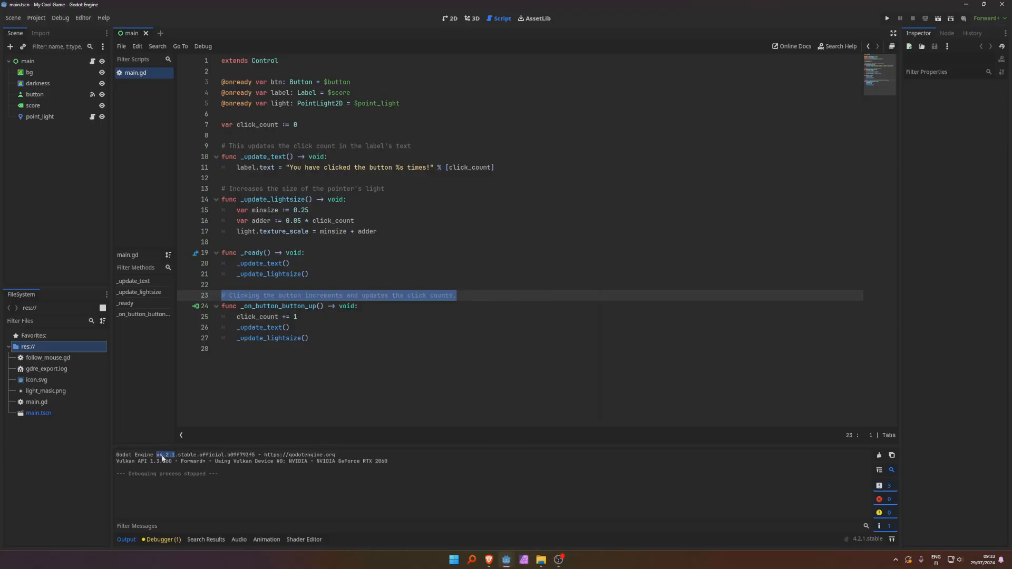
pyautogui.moveTo(201, 436)
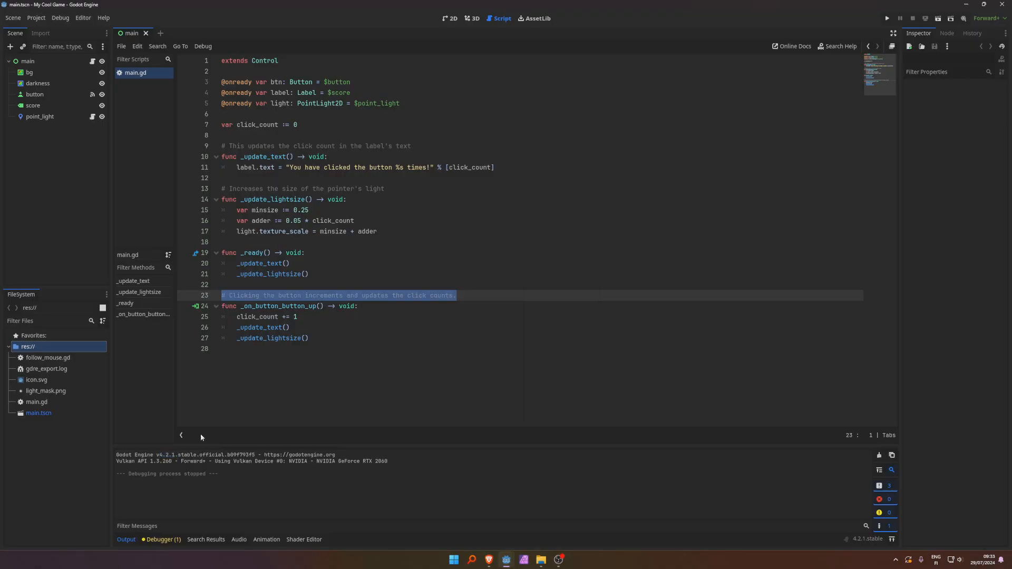
pyautogui.click(290, 327)
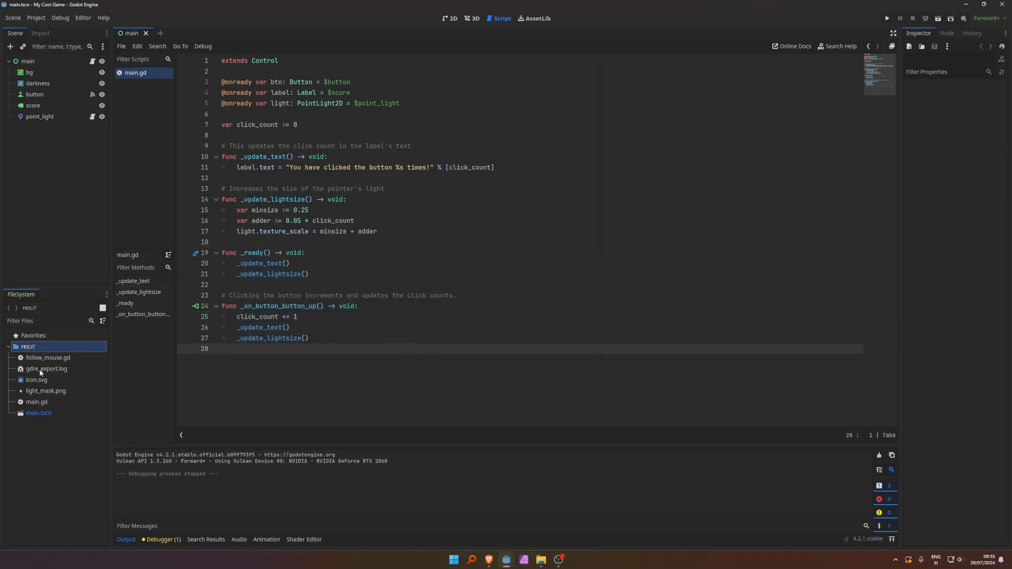
pyautogui.moveTo(36, 380)
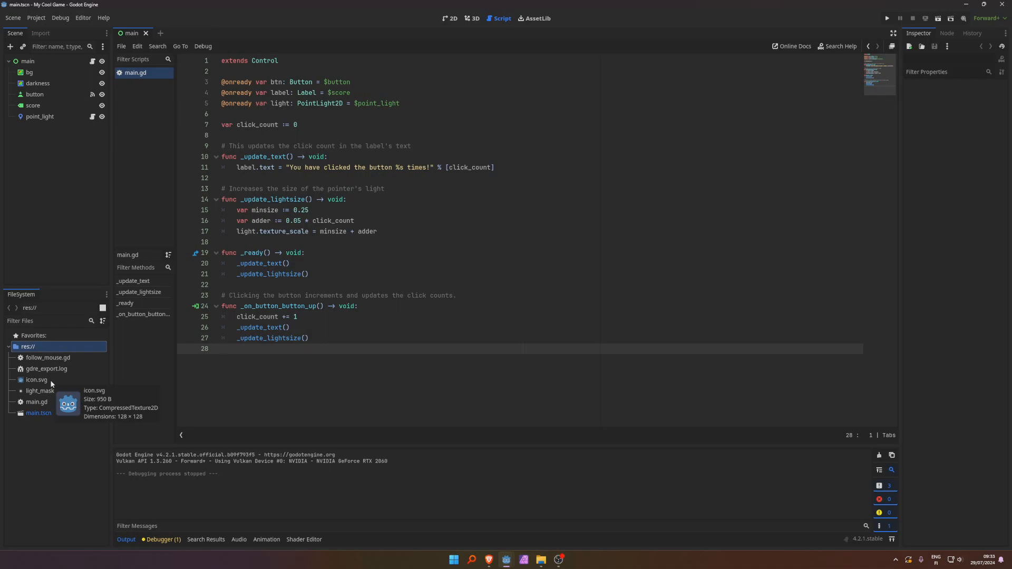